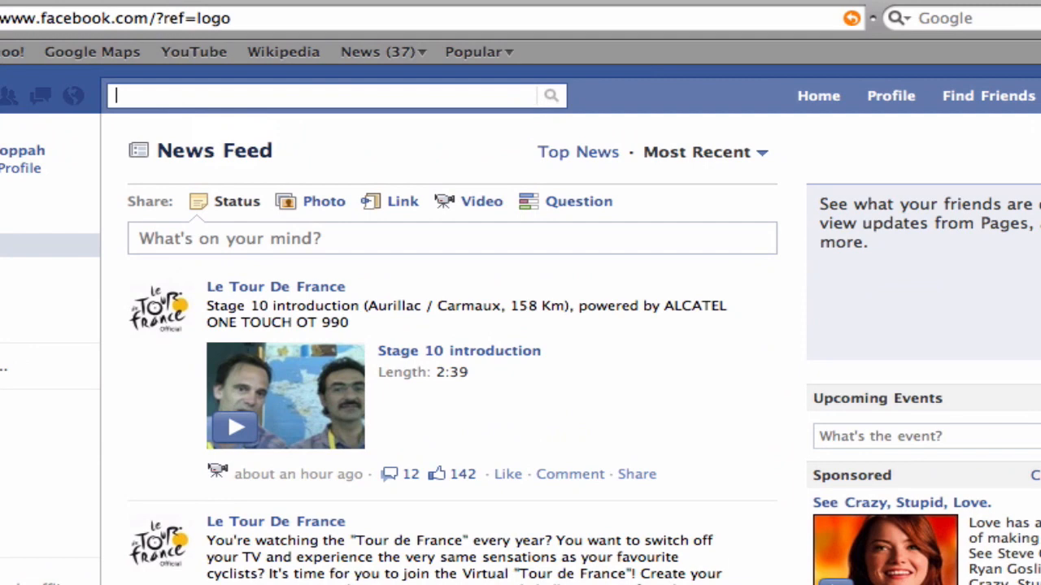
# - Search Facebook for 'Jobslinger' and open the JobSlinger/SASSIE Fan Page result
pyautogui.write('Jobslinger')
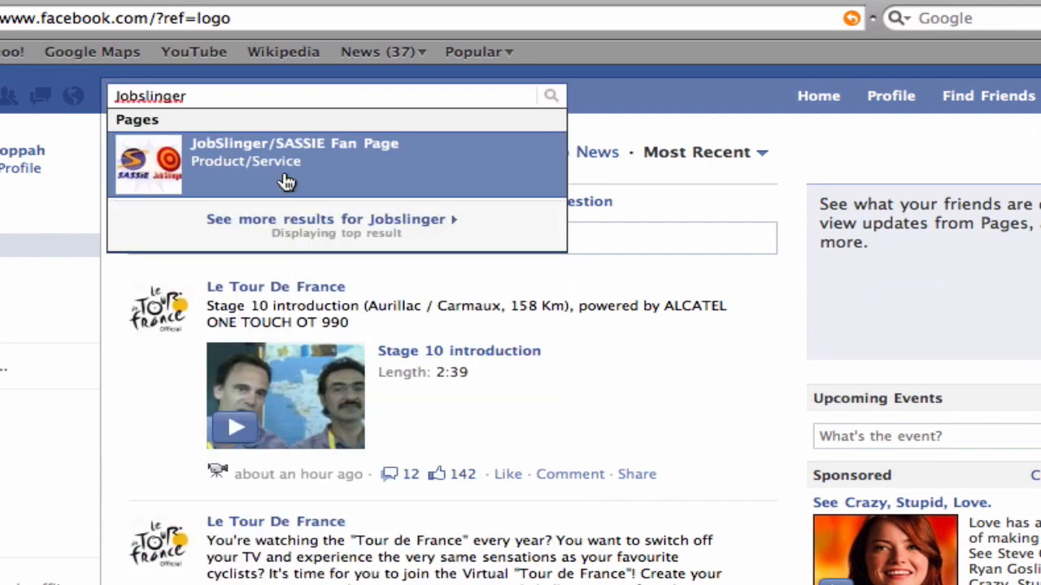
pyautogui.click(294, 150)
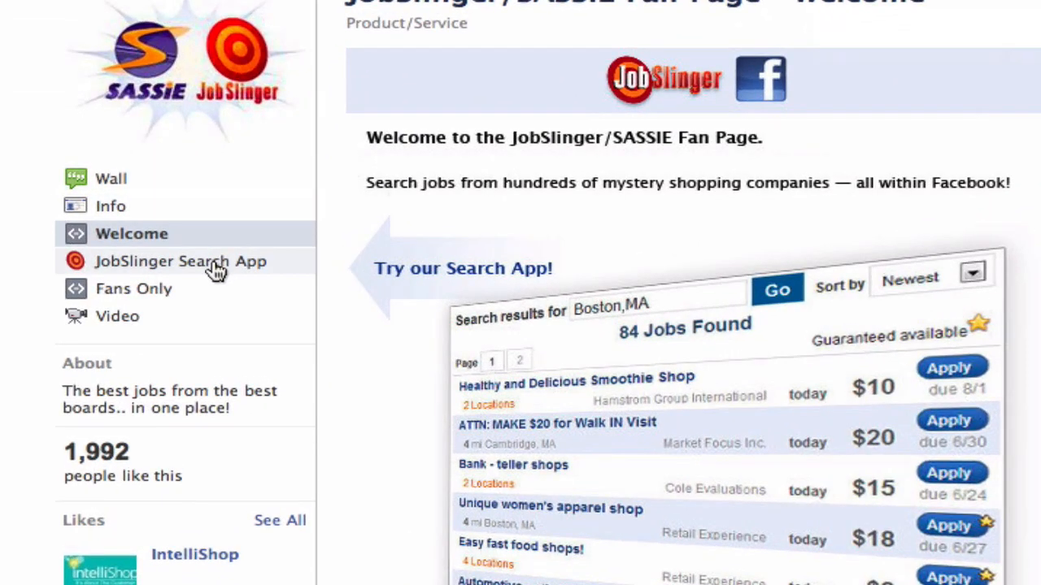
pyautogui.moveTo(182, 270)
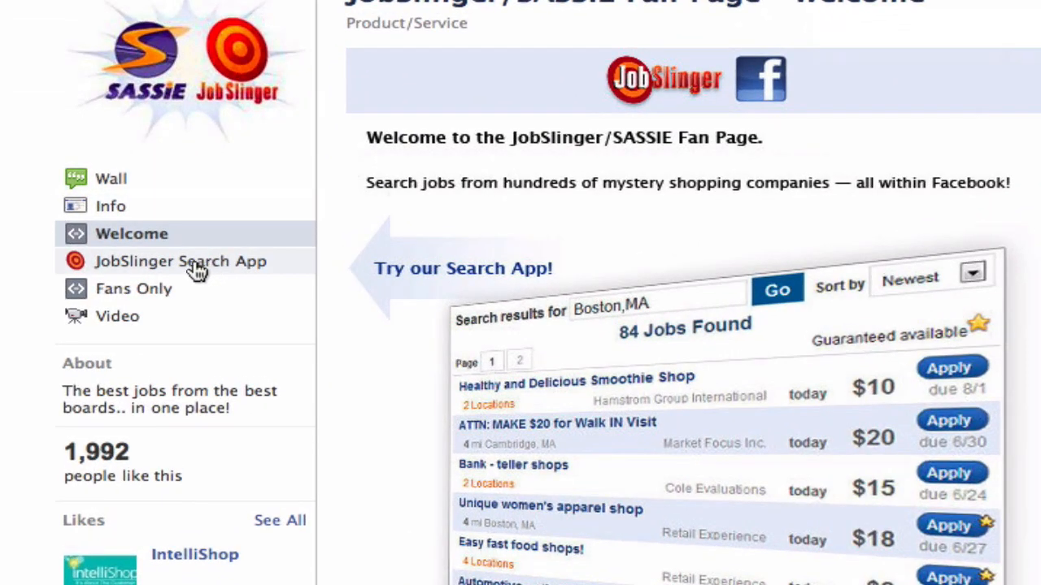
# - Launch the JobSlinger Search App from the page sidebar and allow its permission request
pyautogui.click(175, 260)
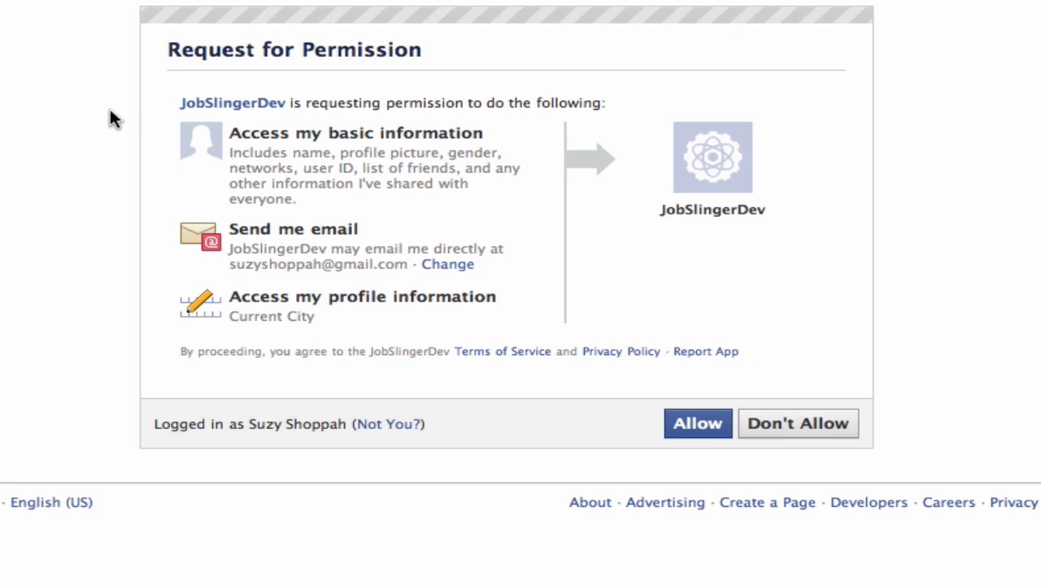
pyautogui.moveTo(113, 166)
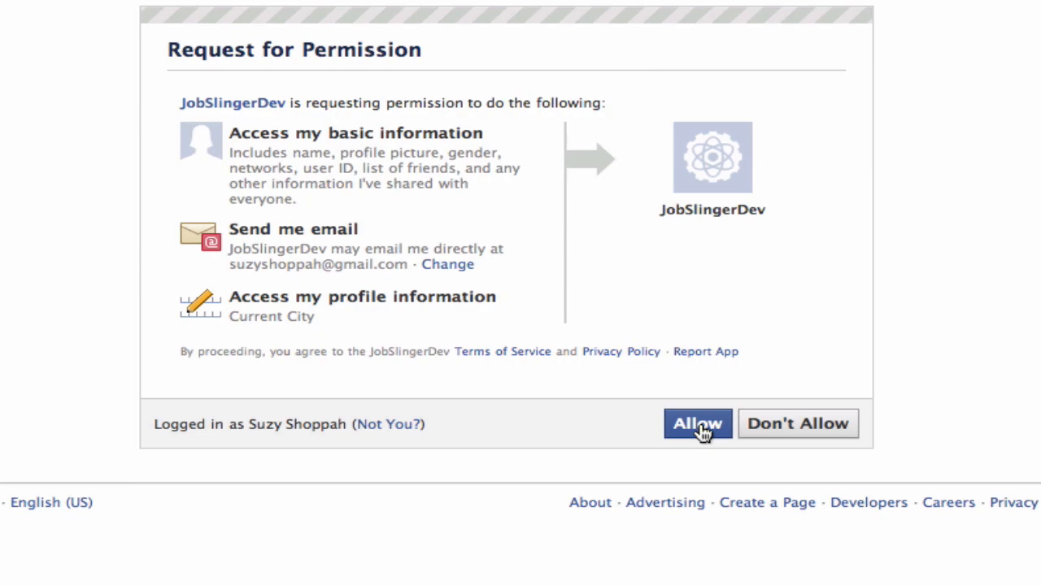
pyautogui.click(697, 422)
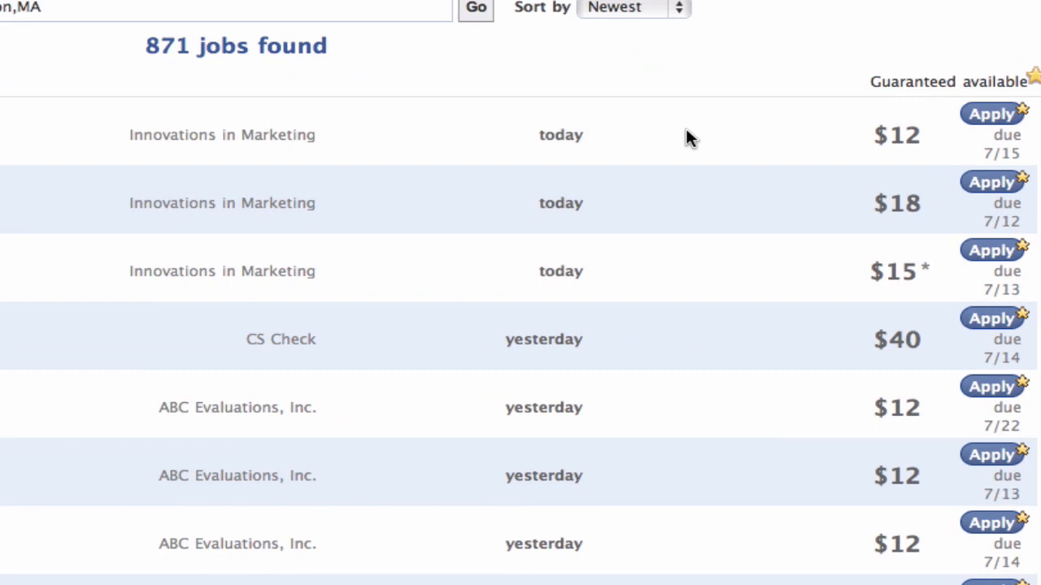
pyautogui.moveTo(611, 315)
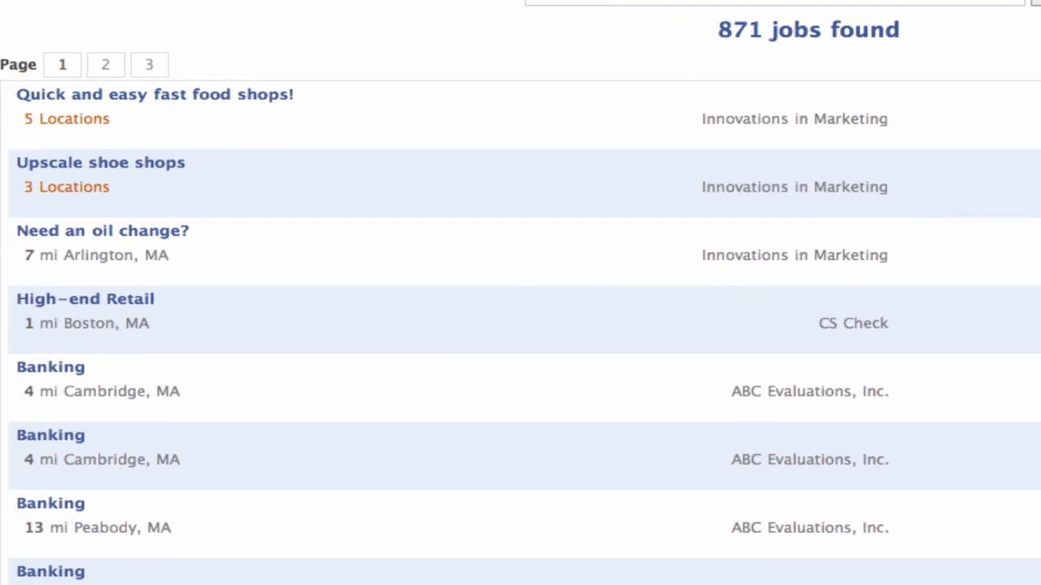
pyautogui.moveTo(80, 213)
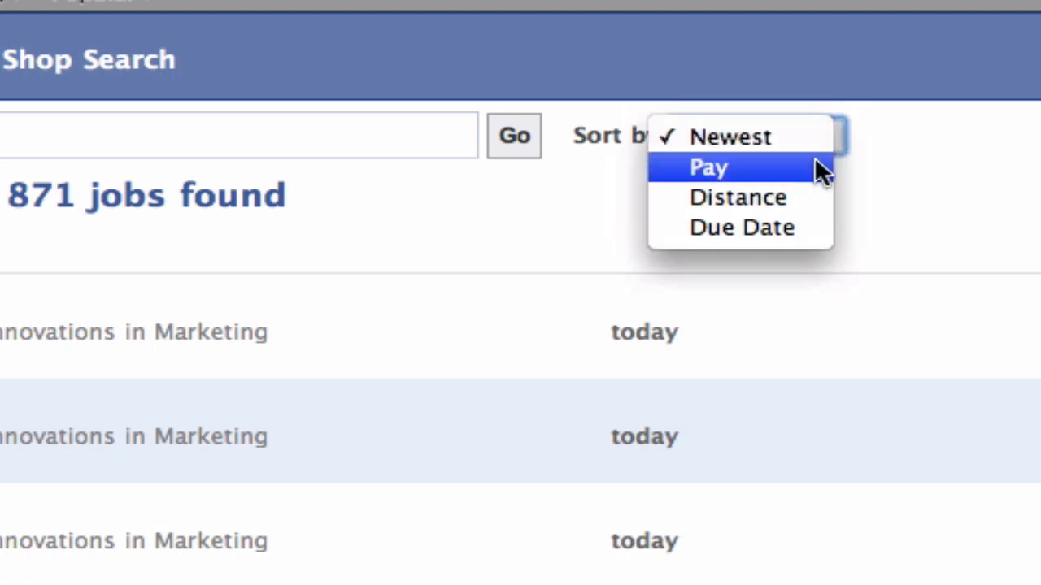
pyautogui.moveTo(814, 192)
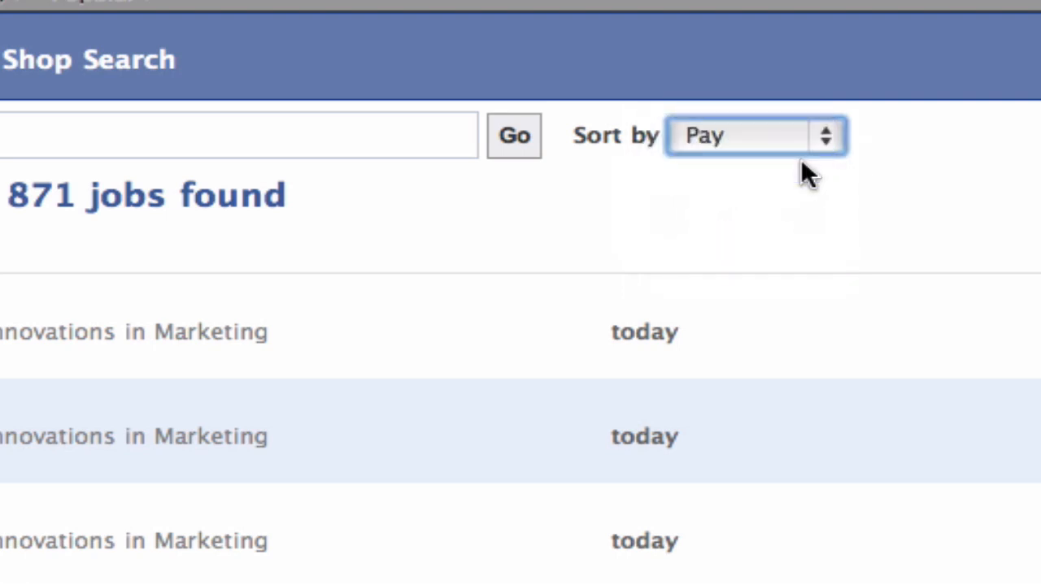
pyautogui.moveTo(506, 150)
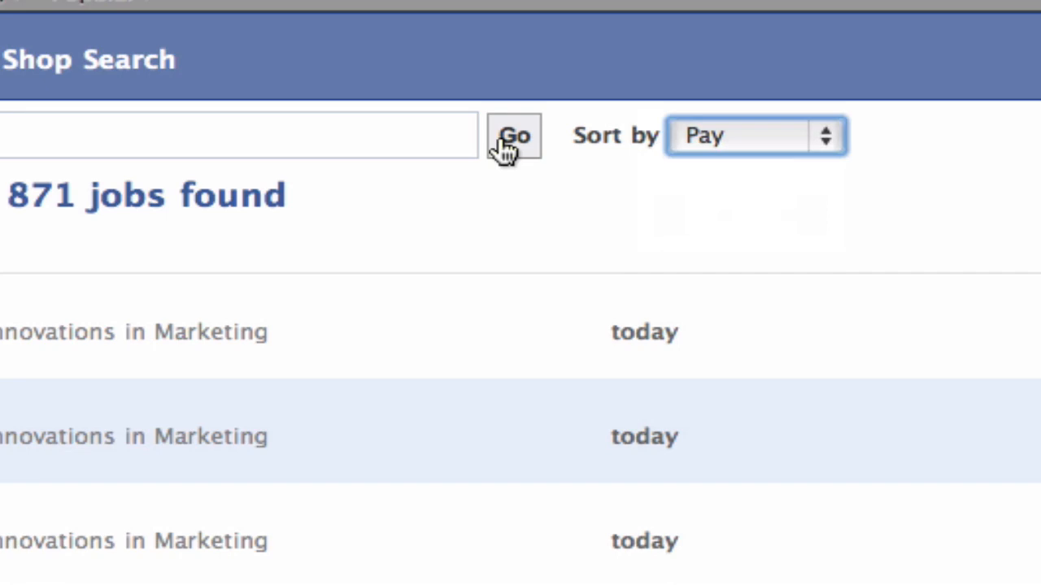
# - Re-run the 871-job search sorted by Pay, highest first, and scroll through the results
pyautogui.click(514, 136)
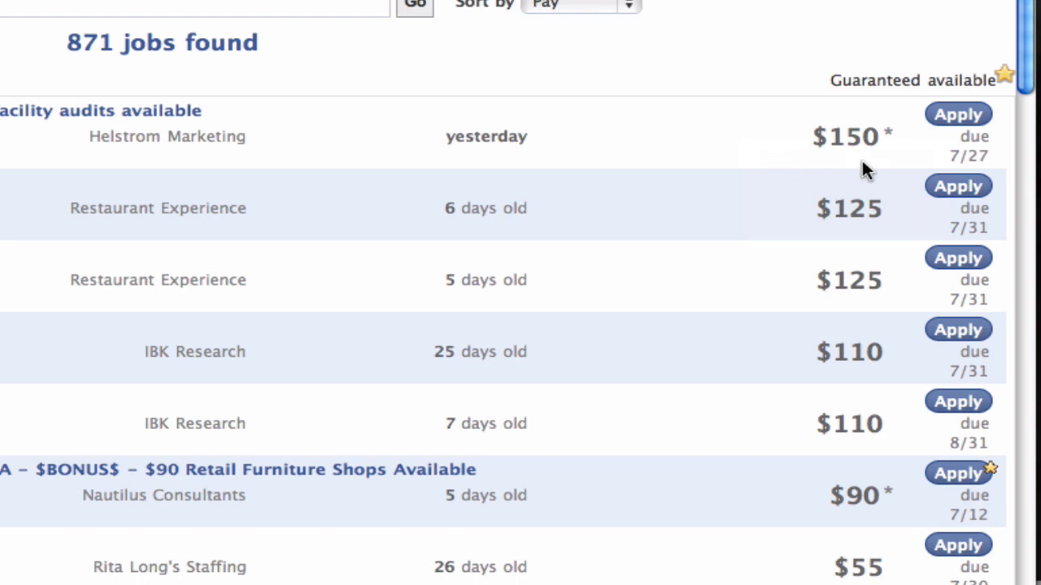
pyautogui.moveTo(779, 242)
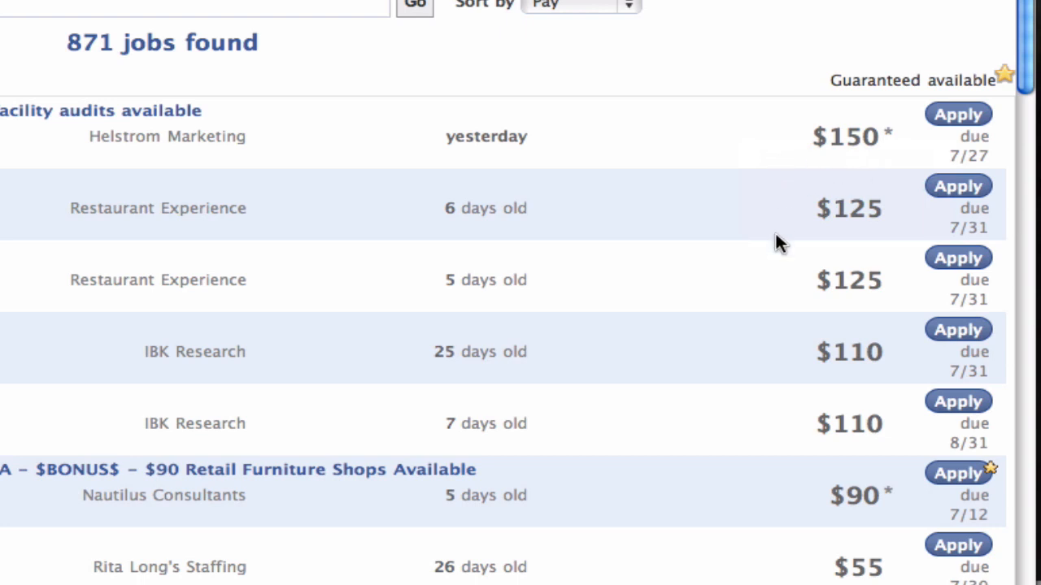
pyautogui.scroll(-3)
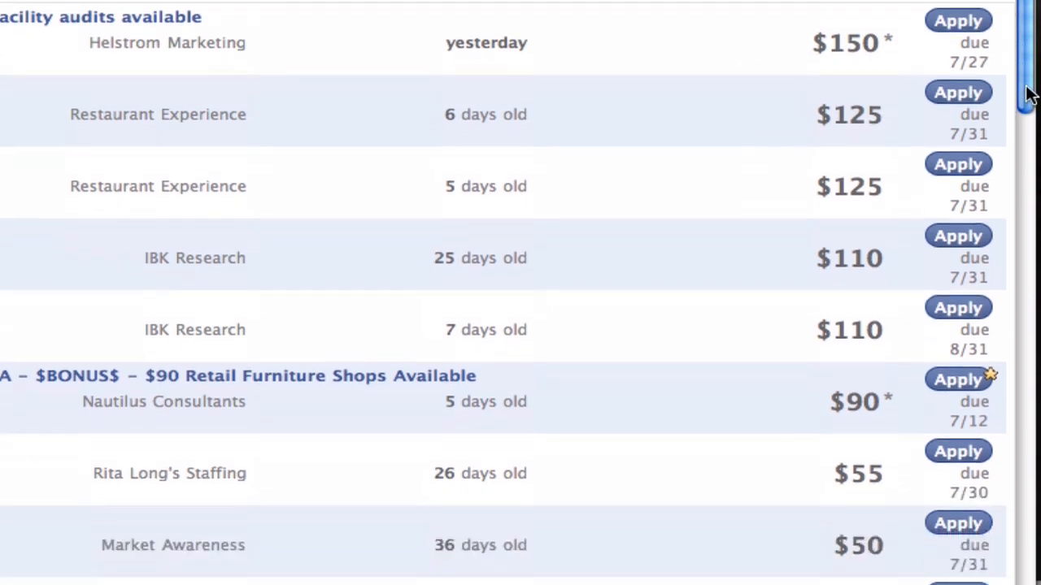
pyautogui.scroll(-3)
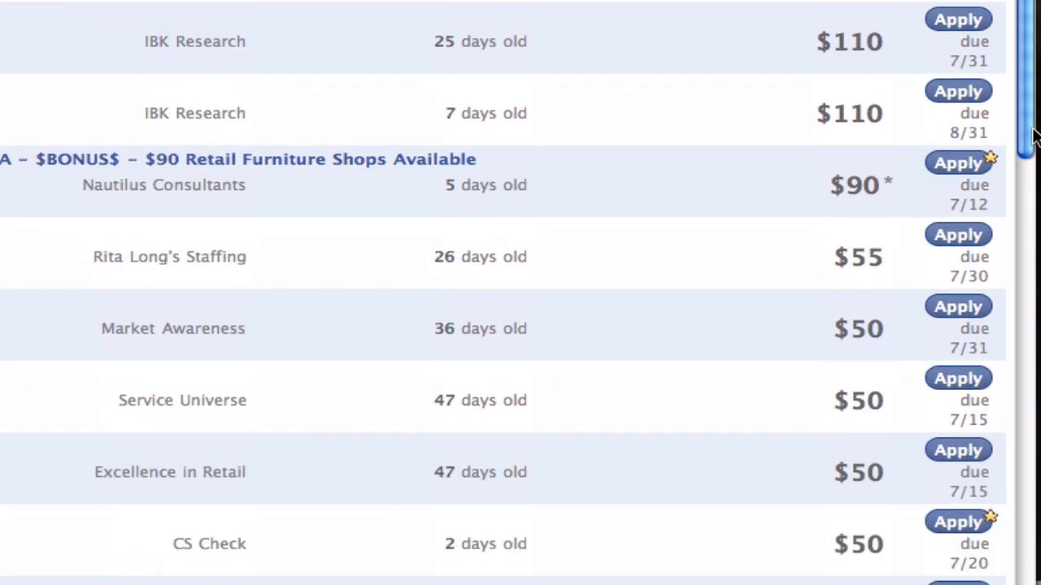
pyautogui.scroll(3)
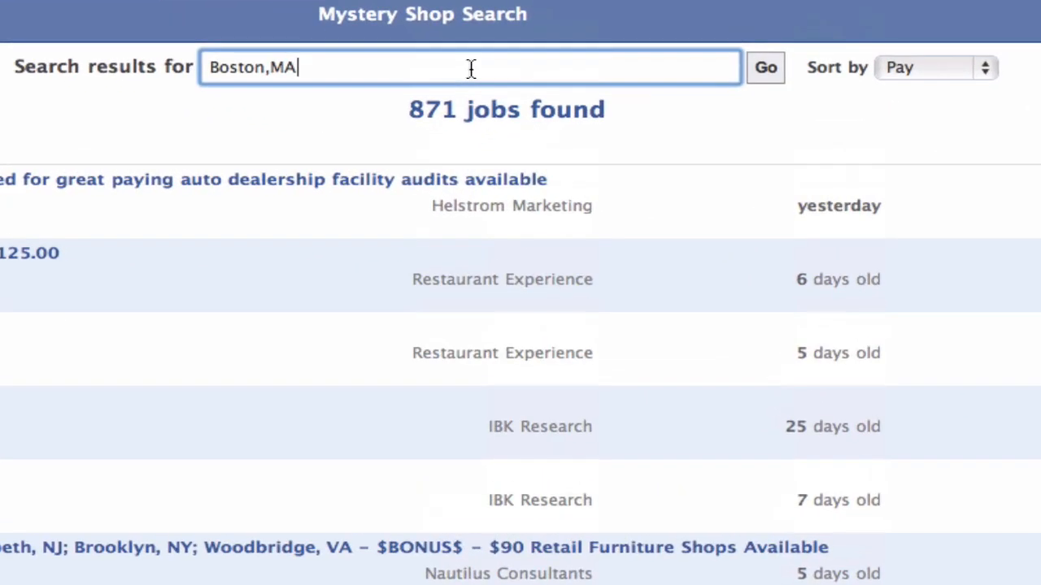
# - Replace the Boston, MA location with ZIP 01339 and search, returning 156 jobs
pyautogui.tripleClick(252, 67)
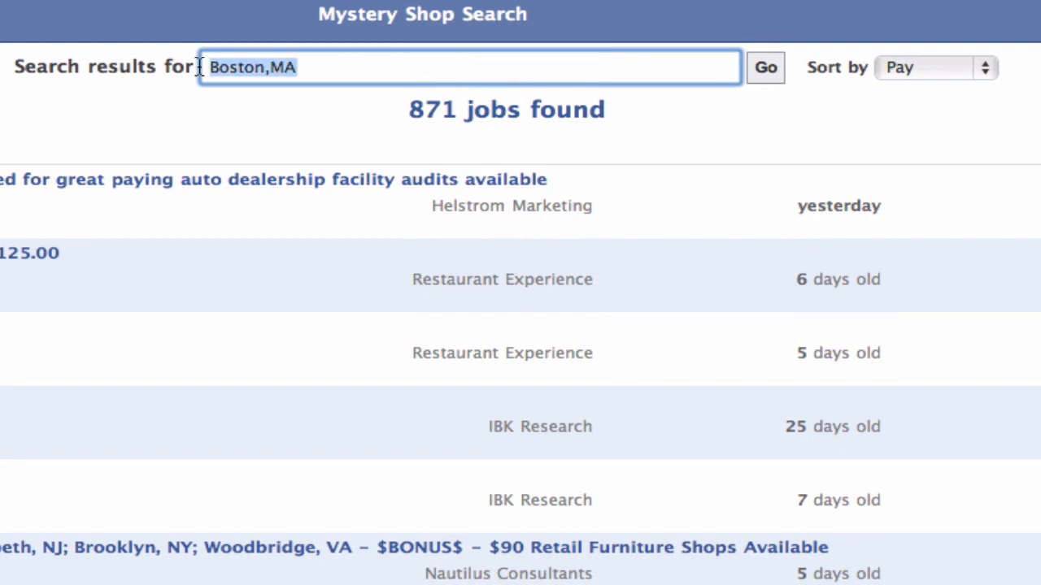
pyautogui.write('01339')
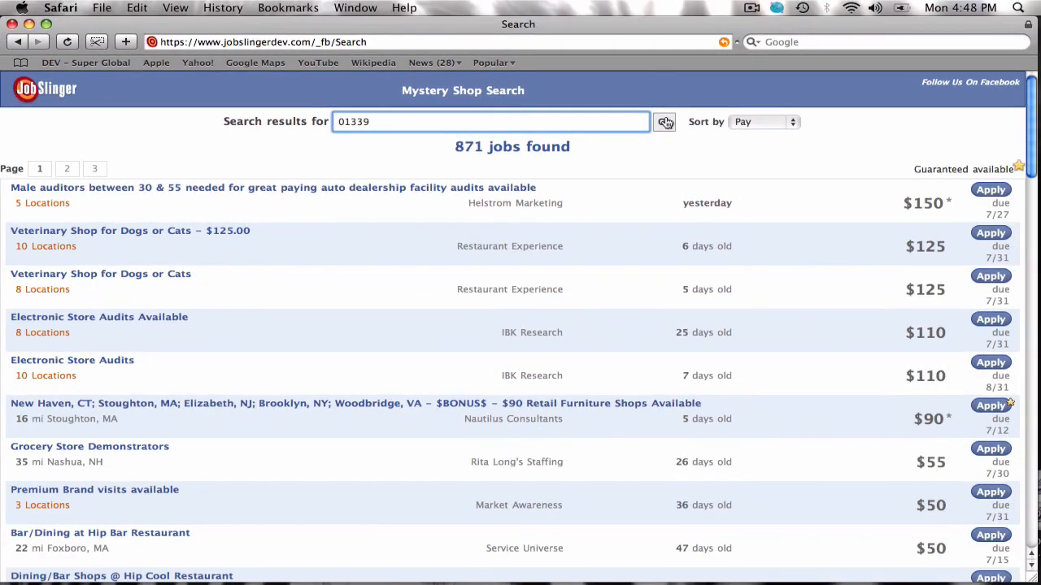
pyautogui.click(664, 120)
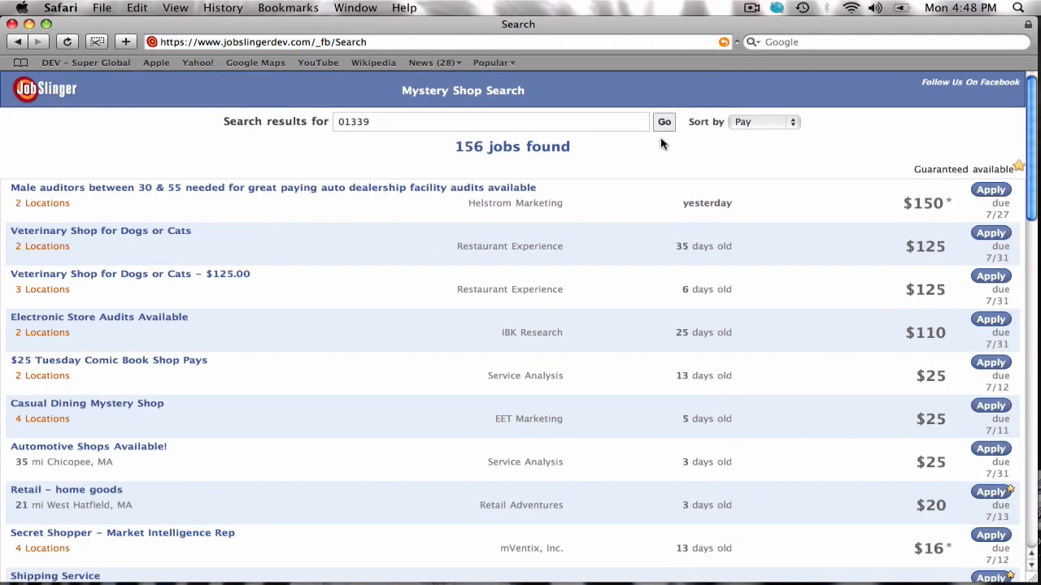
# - Change the location to San Francisco and search, listing Bay Area shops
pyautogui.click(765, 122)
pyautogui.write('San')
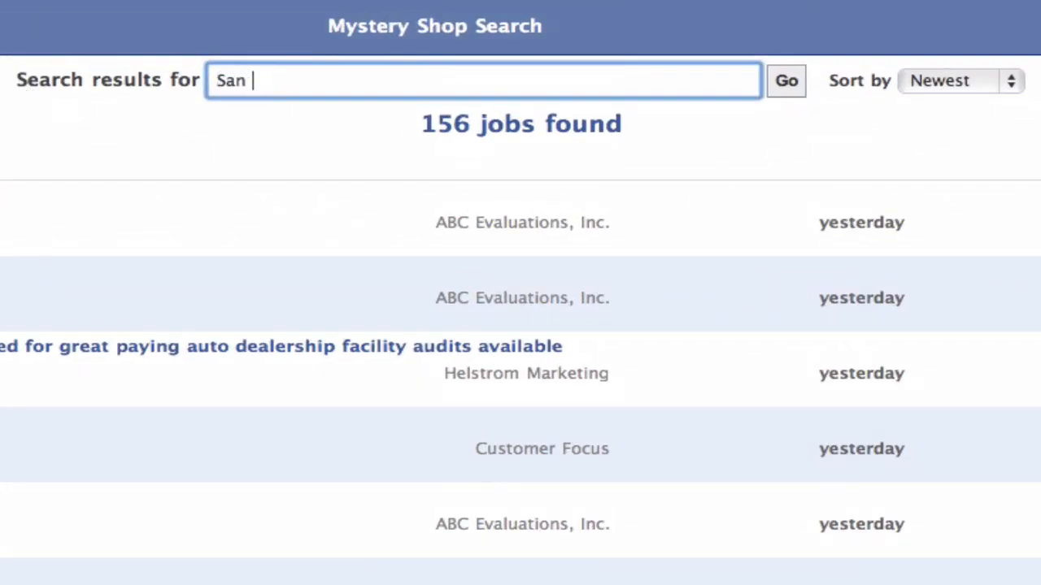
pyautogui.write('Francisco')
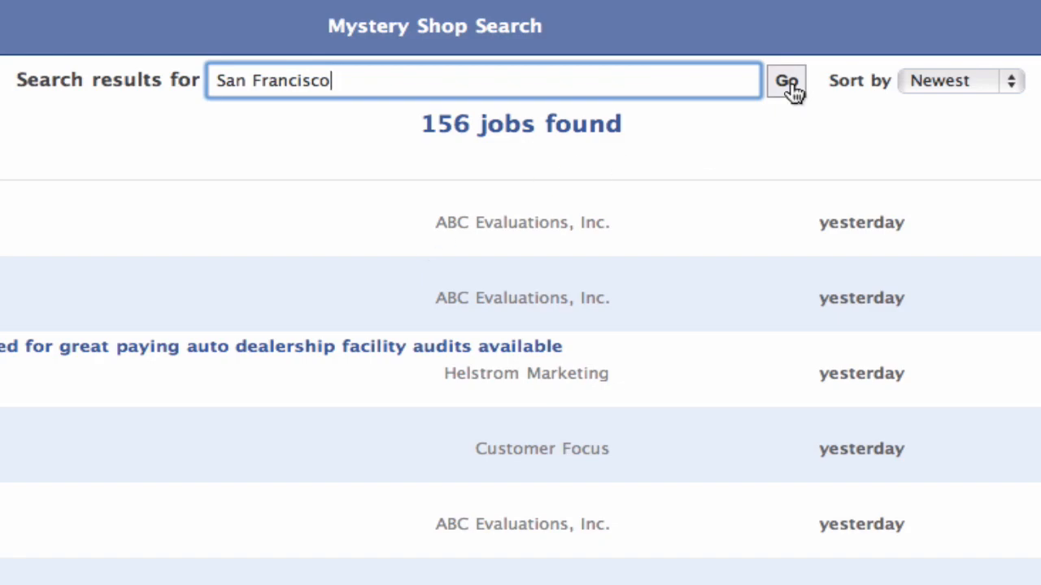
pyautogui.click(787, 81)
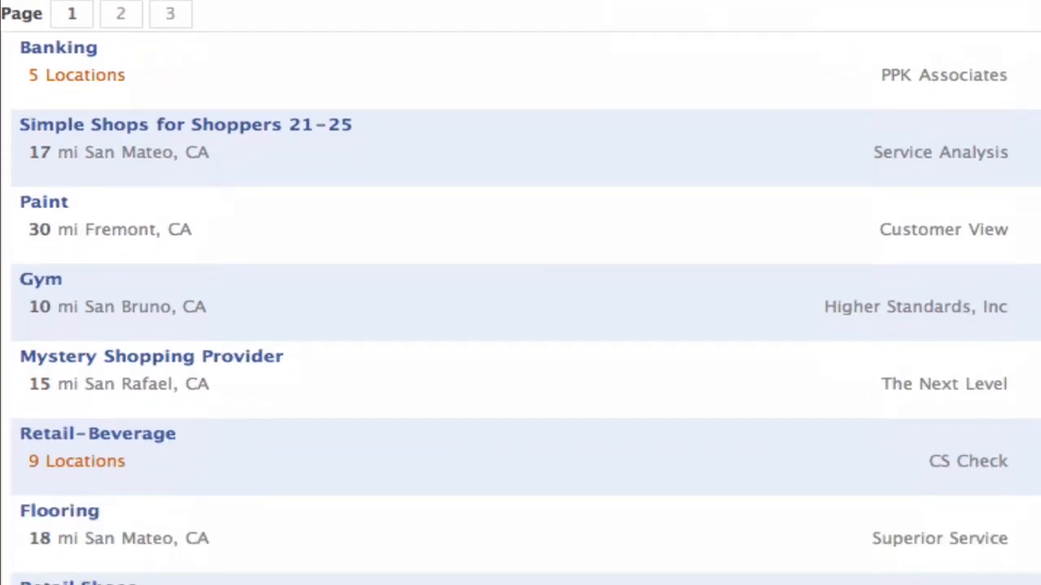
pyautogui.moveTo(221, 517)
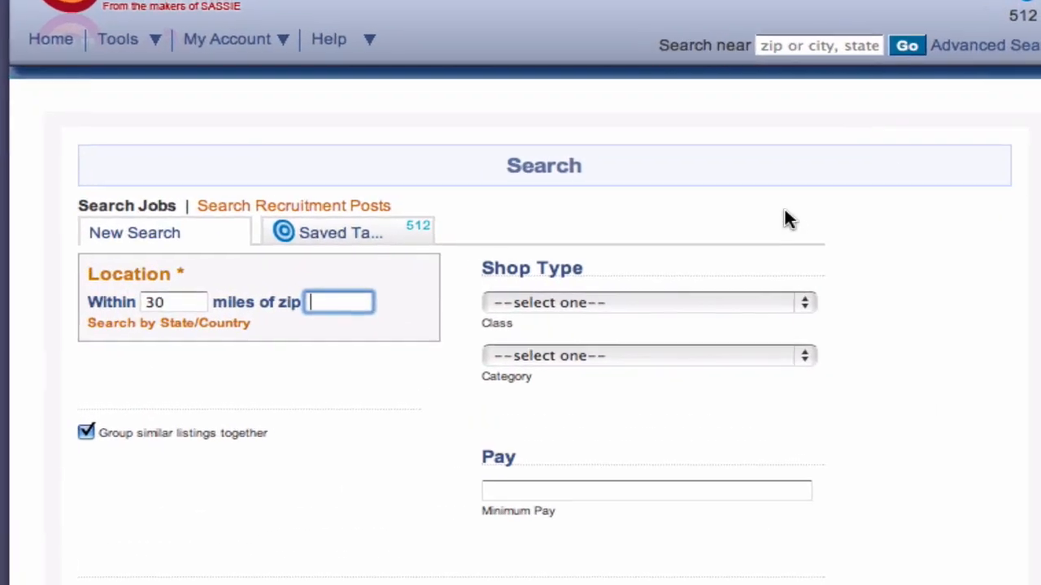
# - Set the search radius to 30 miles around zip 02111, accepting the suggested code
pyautogui.click(173, 301)
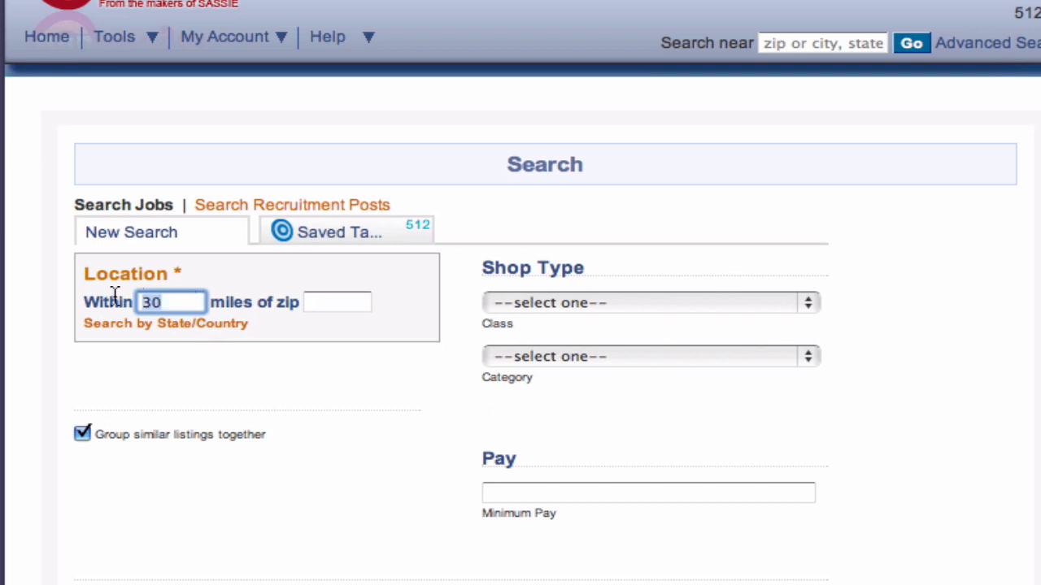
pyautogui.click(336, 301)
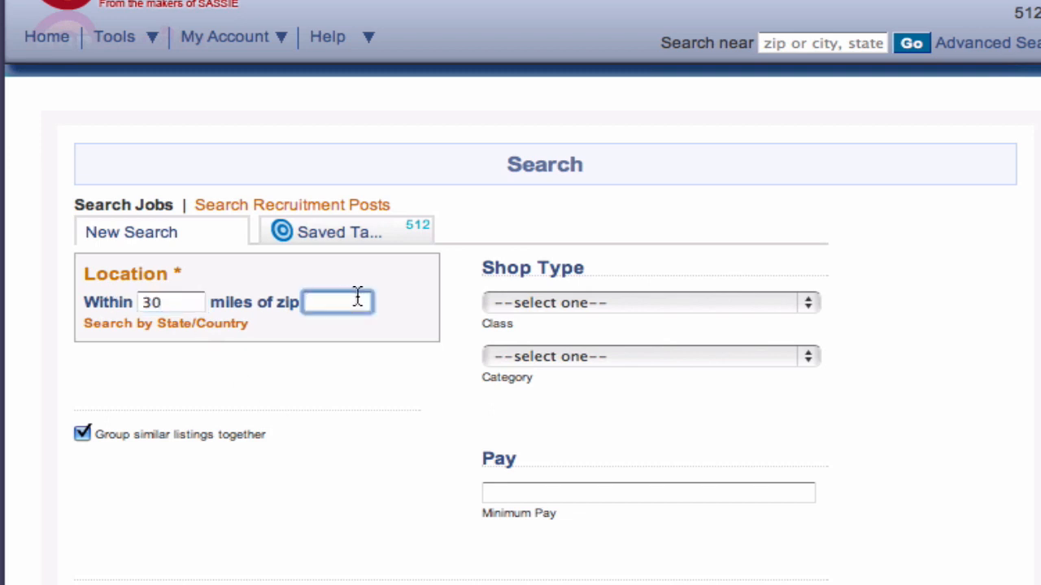
pyautogui.write('0211')
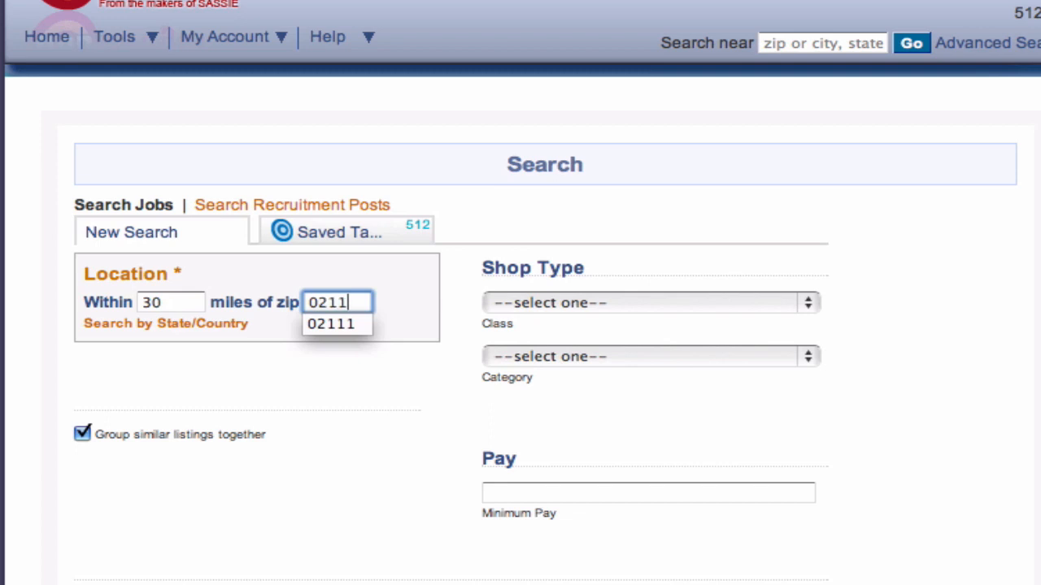
pyautogui.click(334, 324)
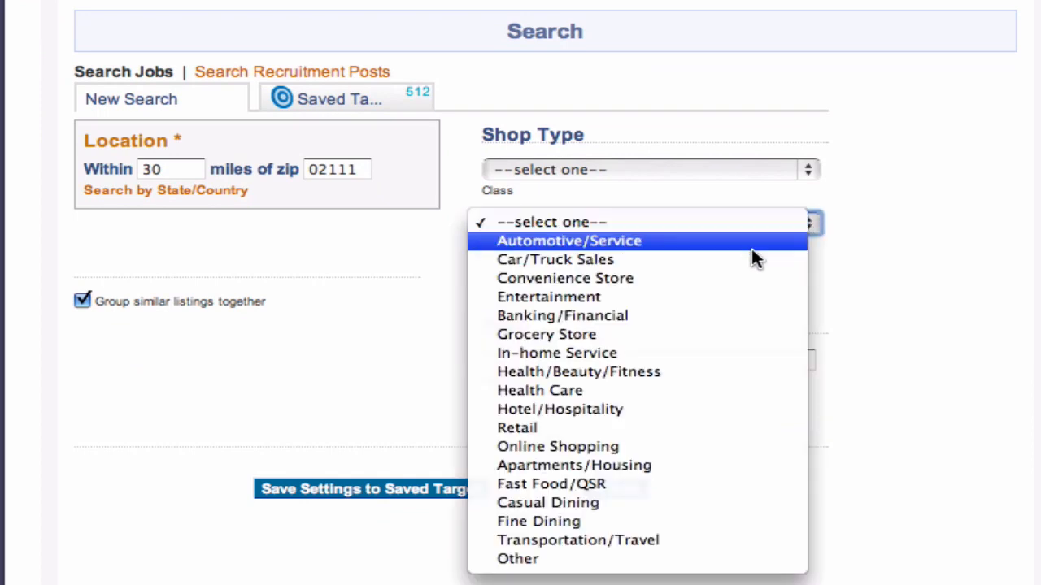
pyautogui.moveTo(565, 509)
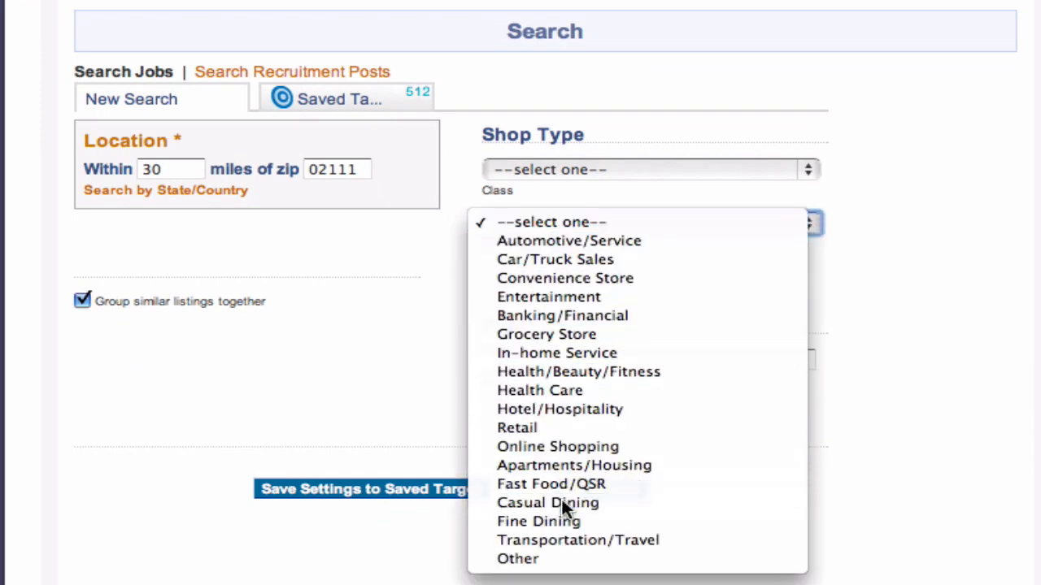
# - Choose the Casual Dining category with minimum pay 15 and run the search
pyautogui.click(547, 504)
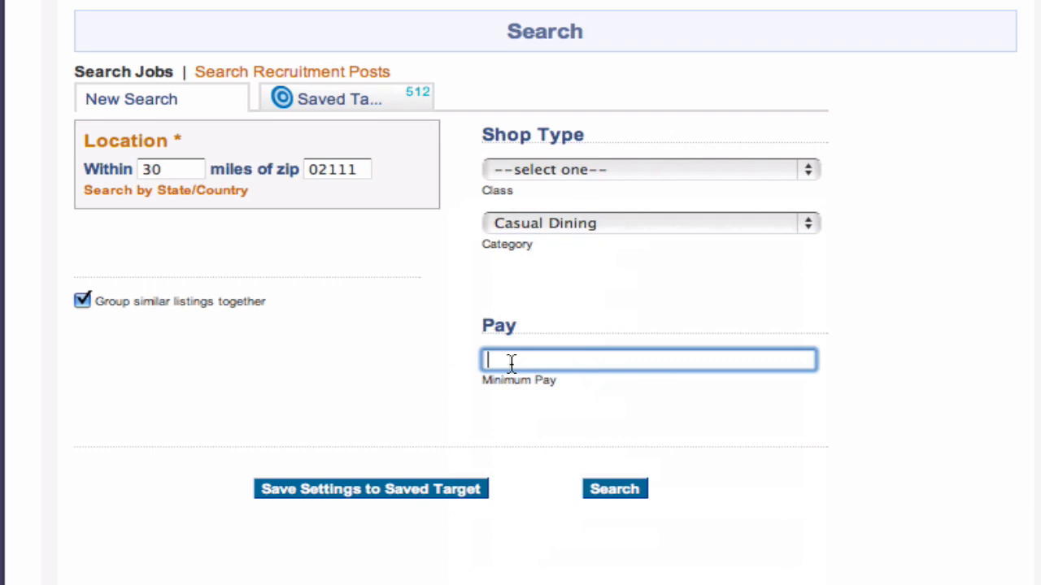
pyautogui.write('1')
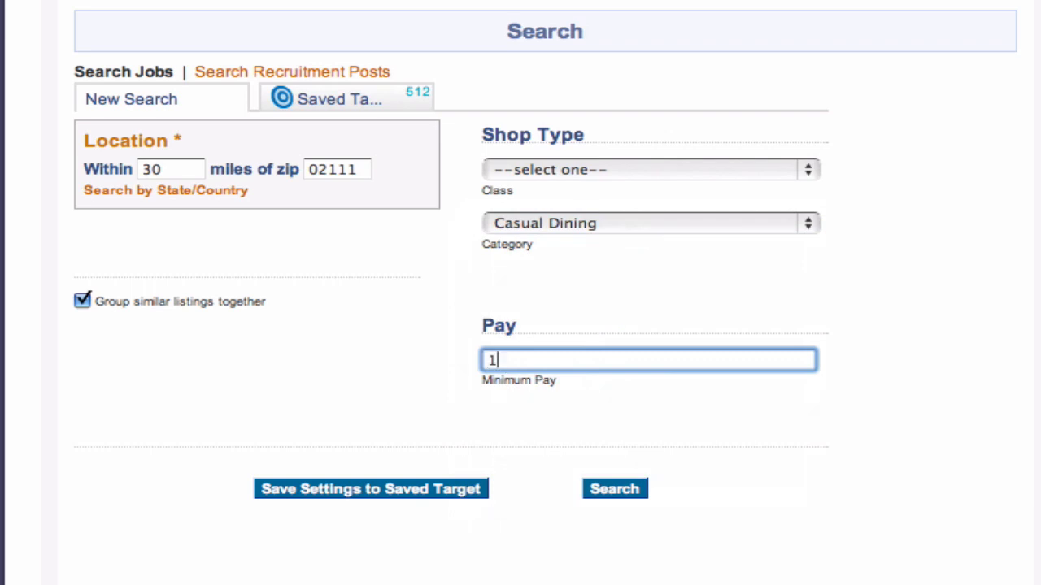
pyautogui.write('5')
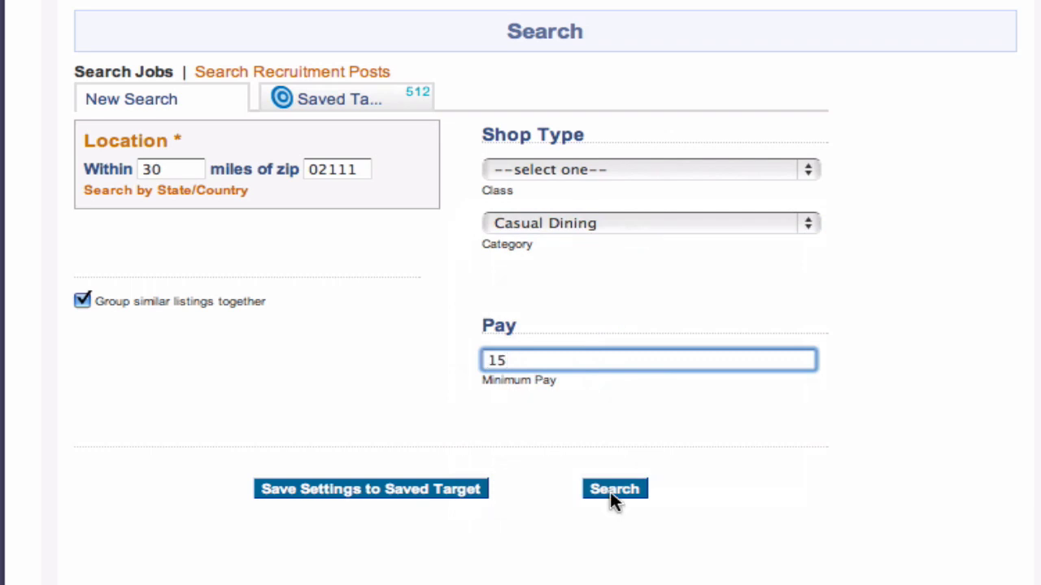
pyautogui.click(615, 488)
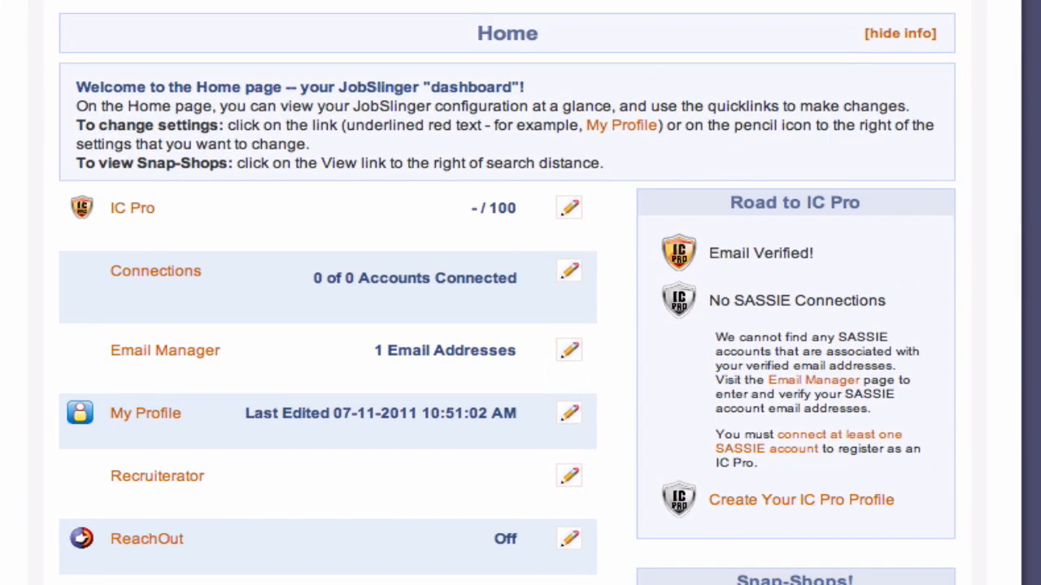
pyautogui.moveTo(114, 224)
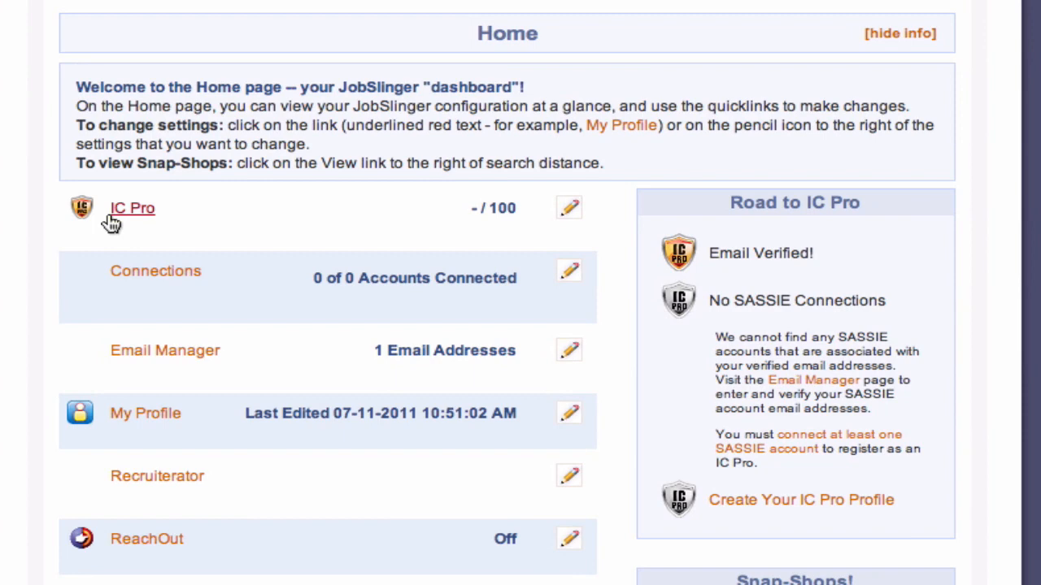
pyautogui.moveTo(133, 227)
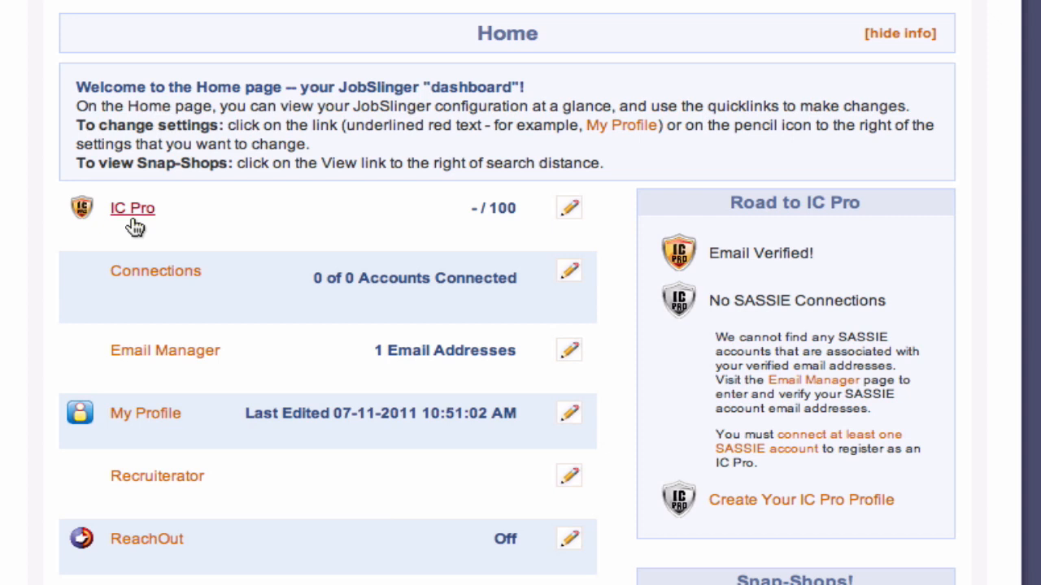
pyautogui.moveTo(133, 268)
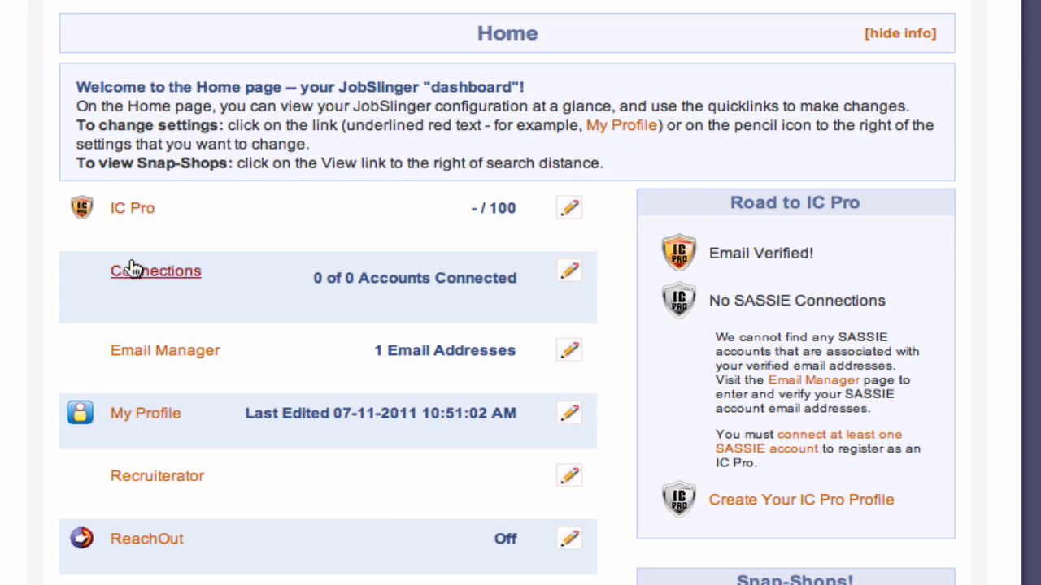
pyautogui.moveTo(145, 497)
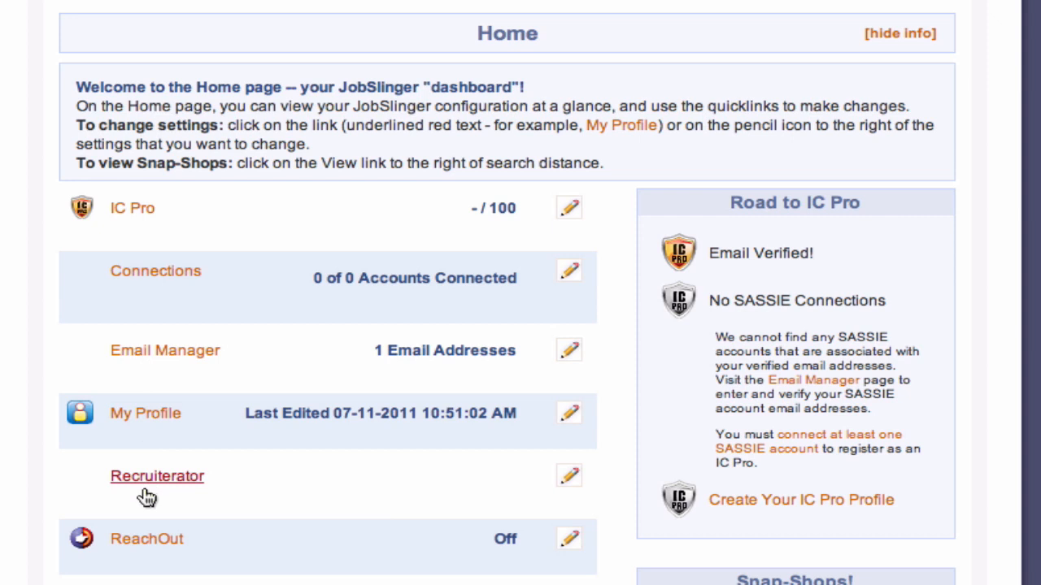
pyautogui.moveTo(143, 511)
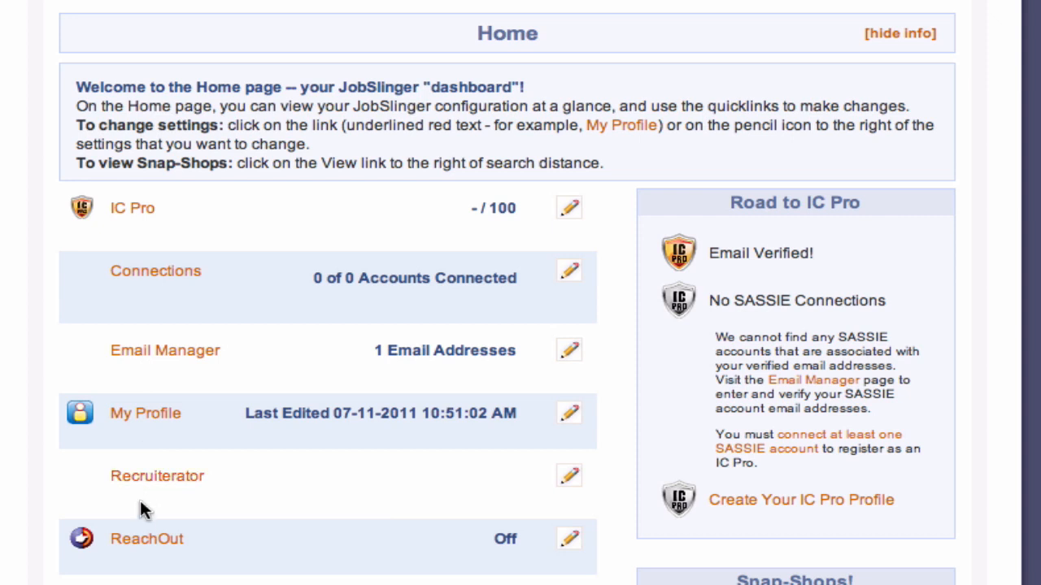
pyautogui.moveTo(145, 549)
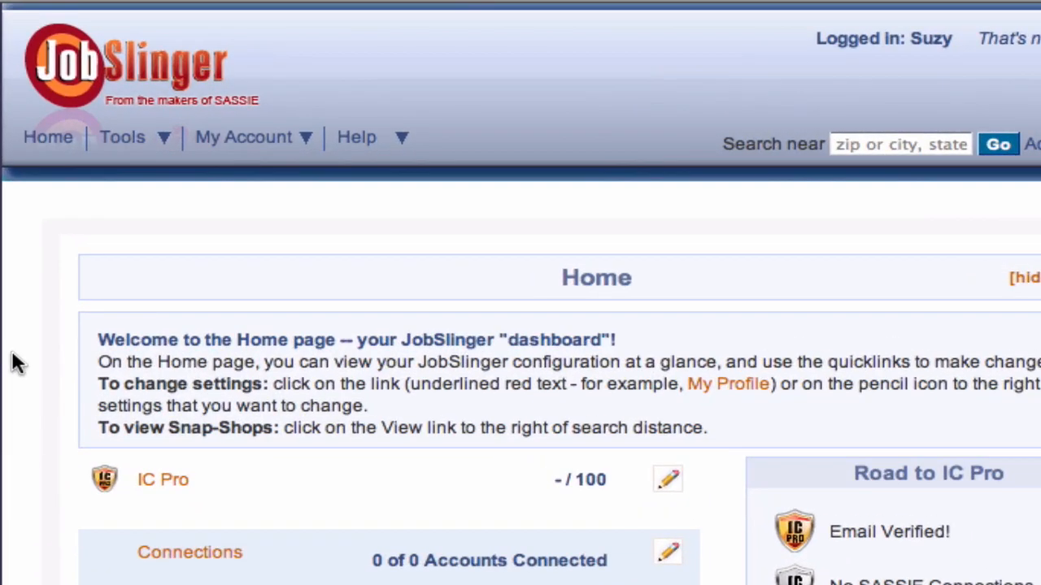
# - Show the Help menu listing FAQ, Learning Center, JobSlinger University and Contact Support
pyautogui.click(356, 137)
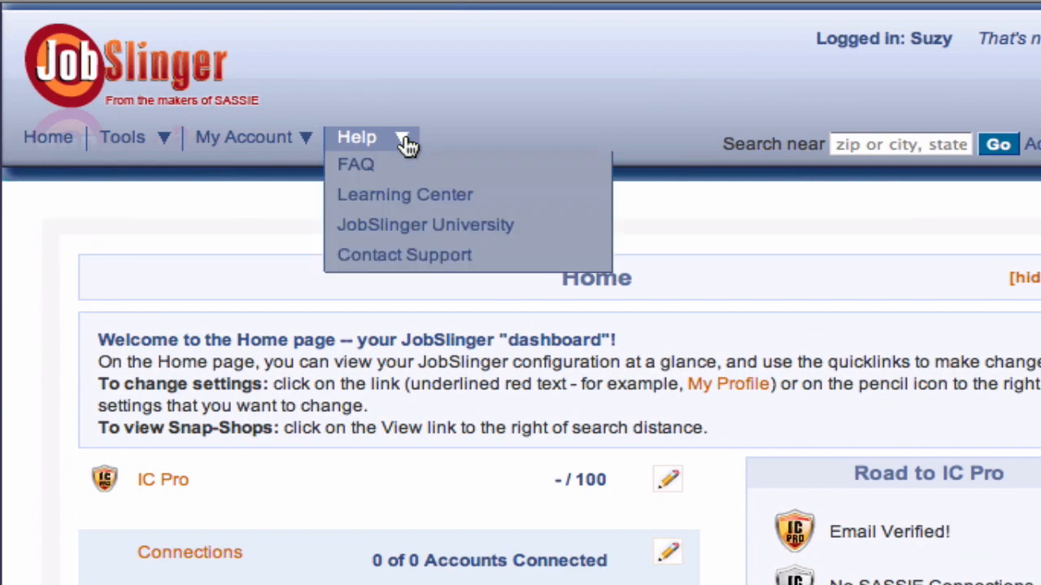
pyautogui.moveTo(367, 164)
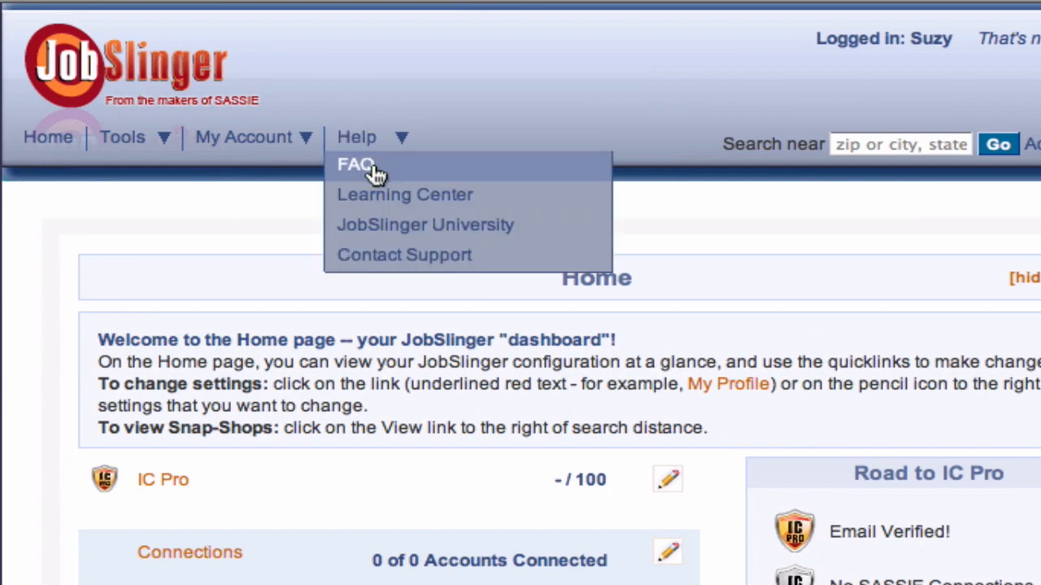
pyautogui.moveTo(371, 139)
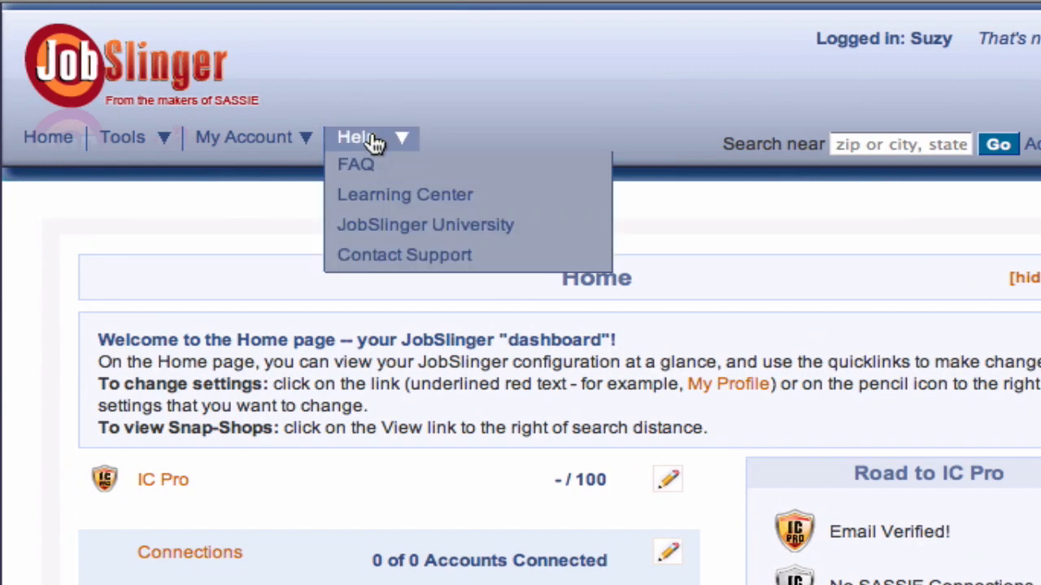